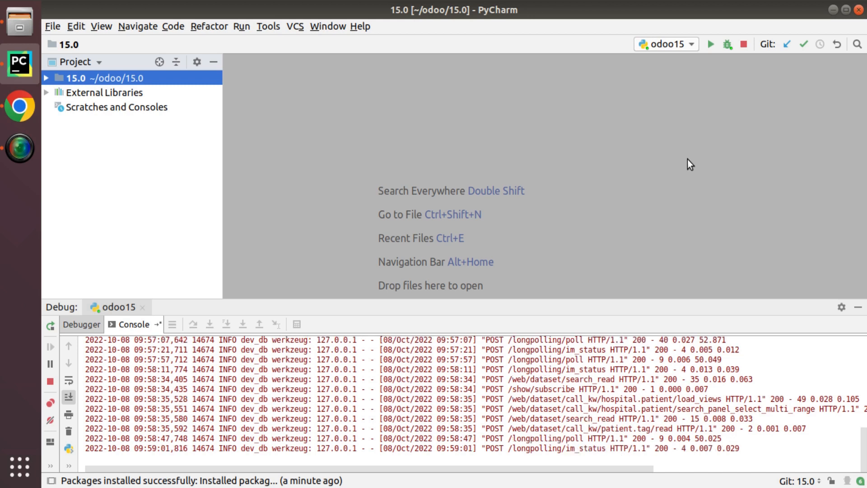
mouse_move(52, 41)
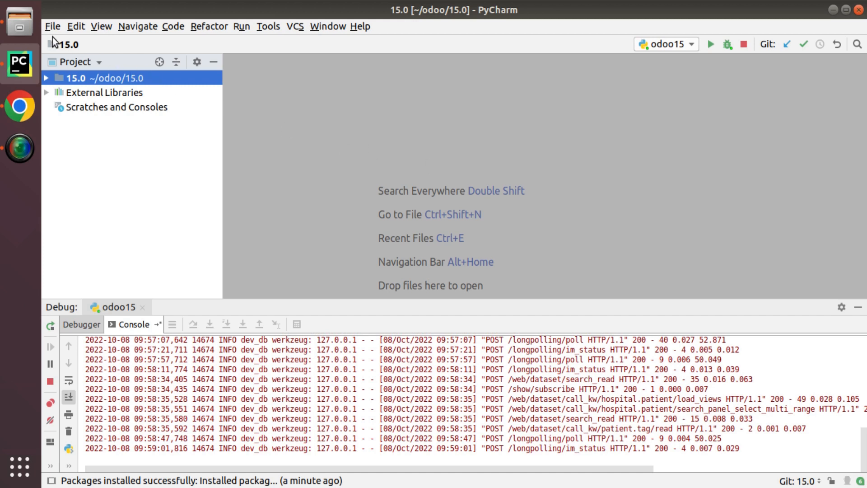
Open File > Settings and expand the Project: 15.0 section
click(53, 26)
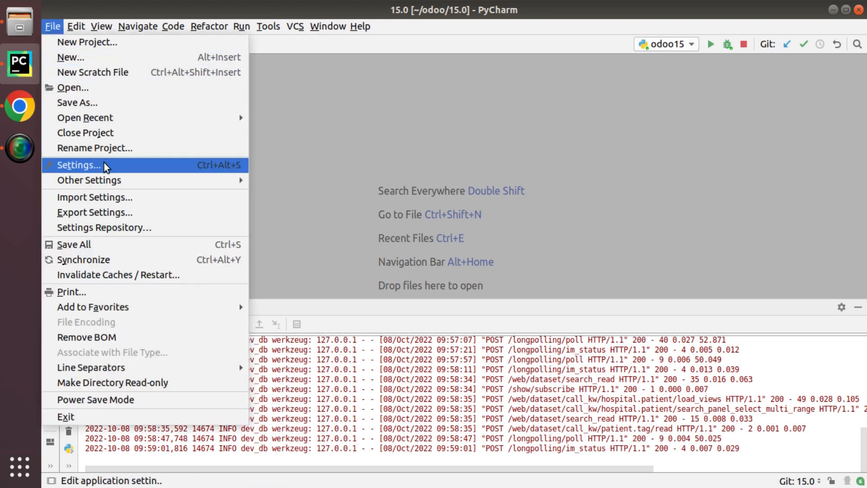
click(79, 165)
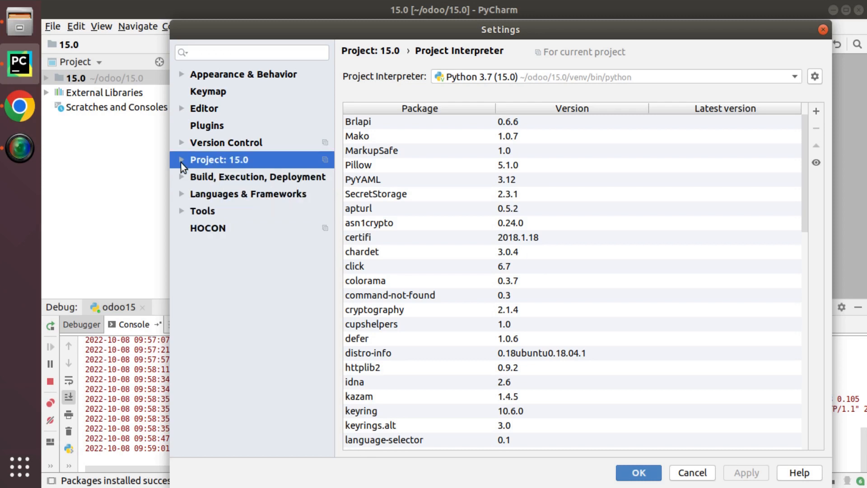
click(182, 159)
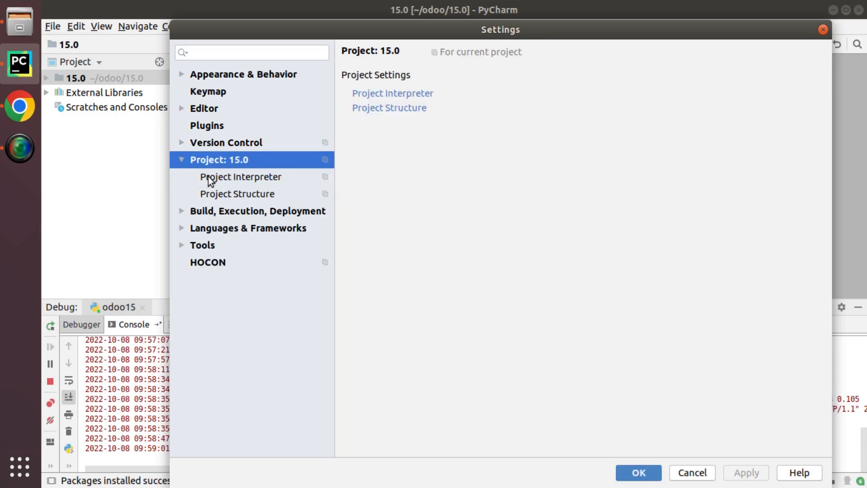
Choose Python 3.6 (/usr/bin/python3.6) as the project interpreter and review its package list
click(241, 176)
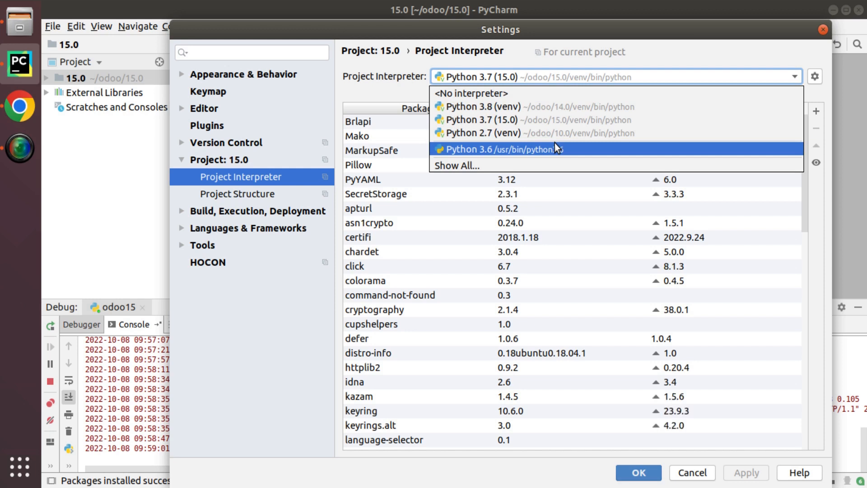
click(501, 149)
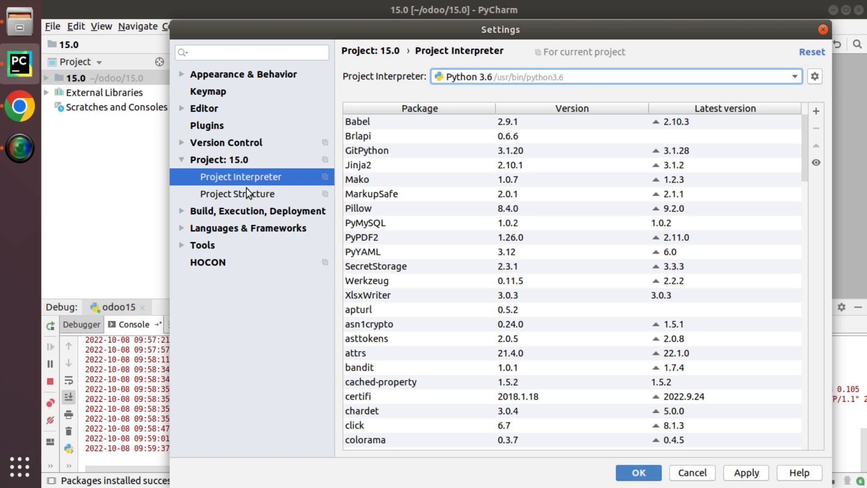
mouse_move(473, 78)
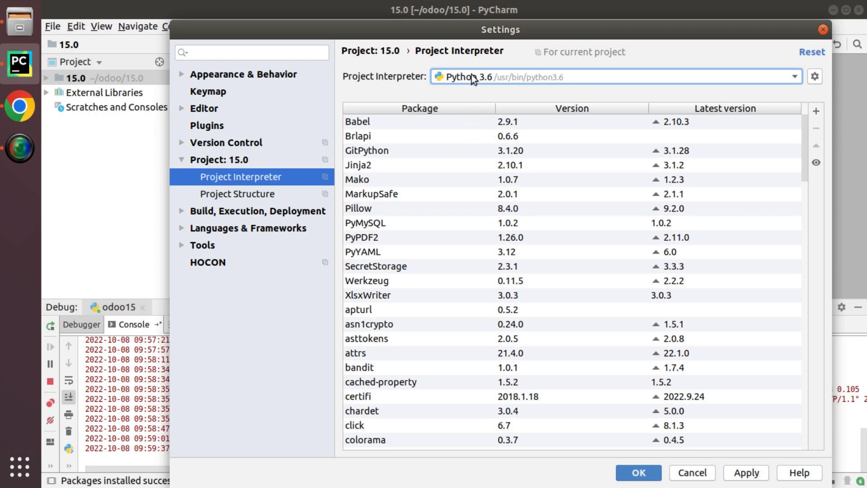
mouse_move(514, 76)
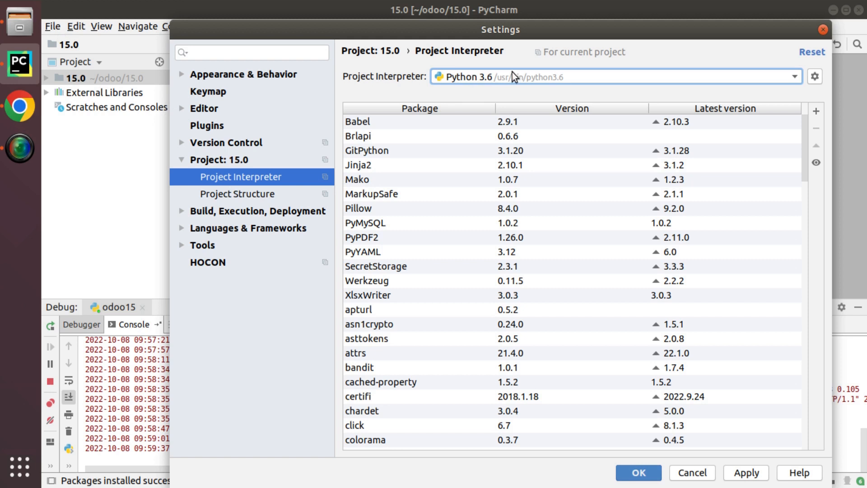
click(794, 76)
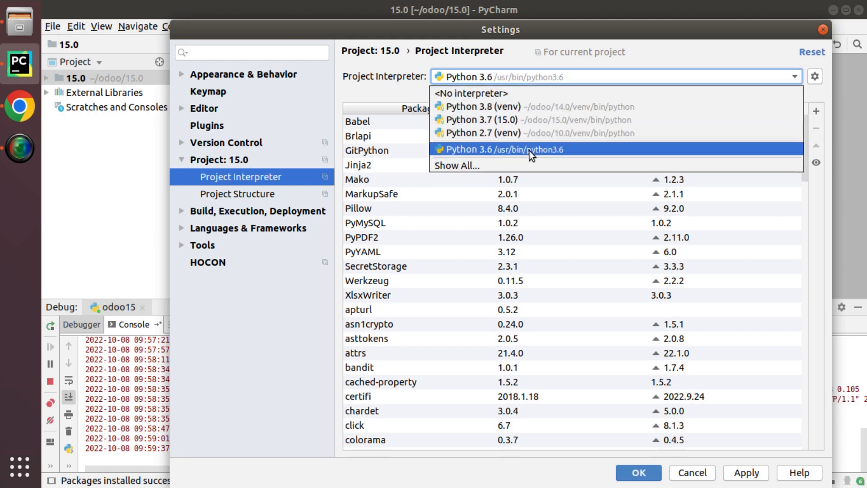
click(500, 149)
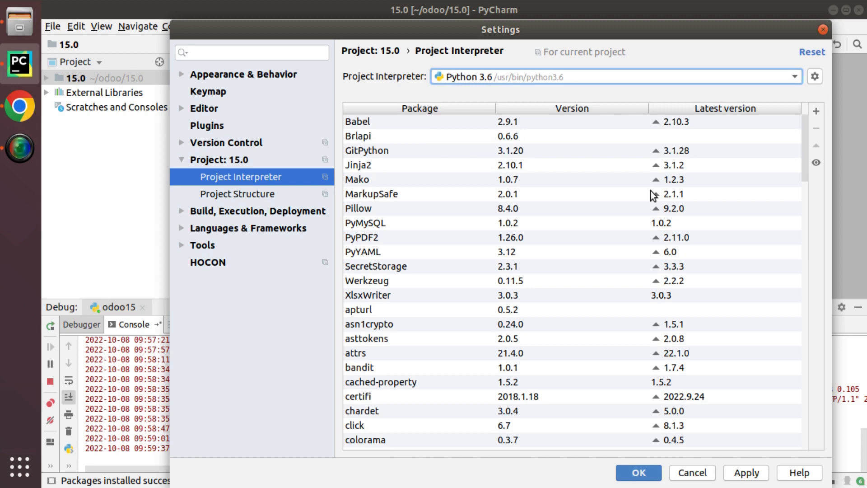
scroll(down, 3)
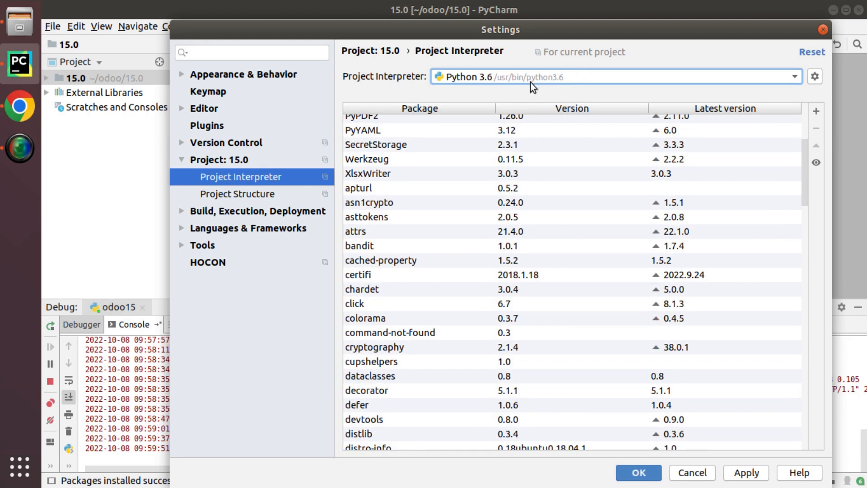
mouse_move(816, 110)
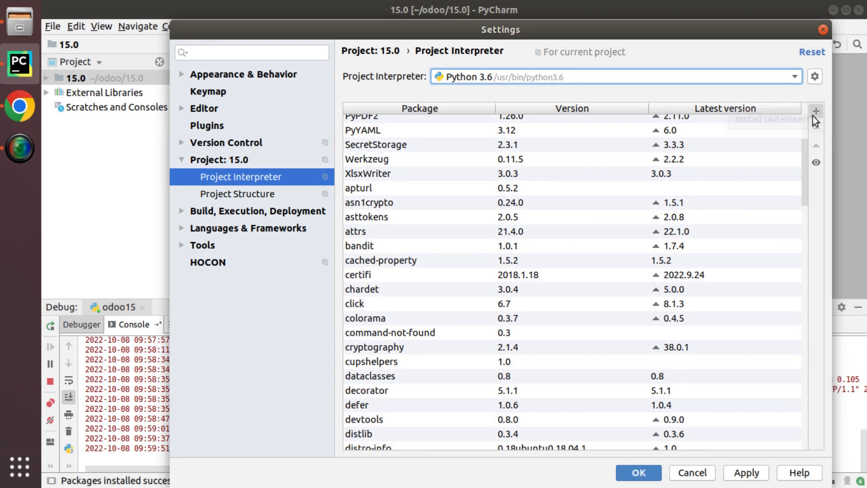
Search the Available Packages catalogue for 'dropbox'
click(815, 111)
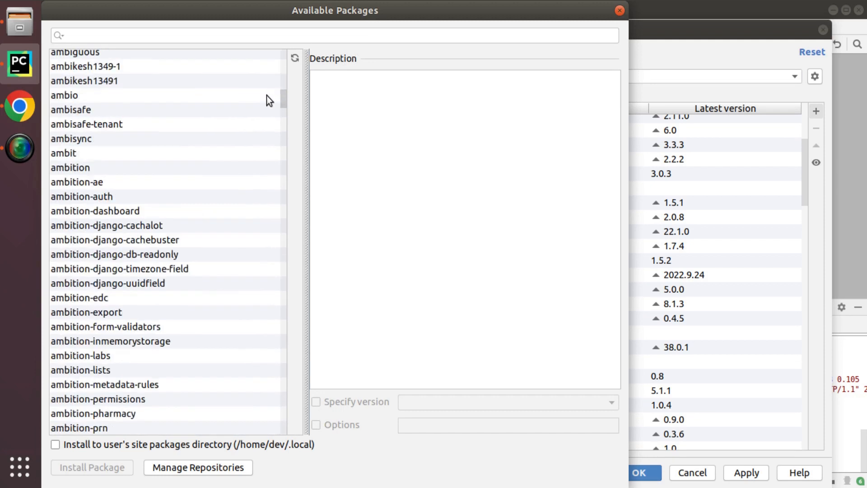
text(d)
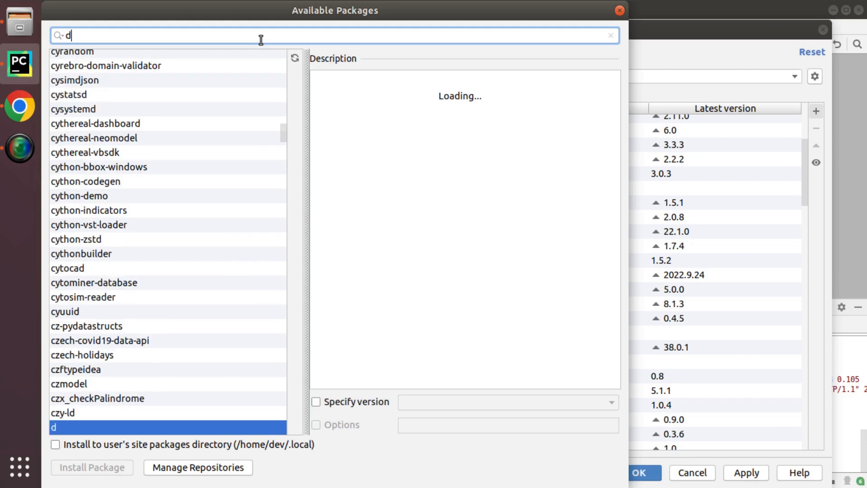
text(ropbox)
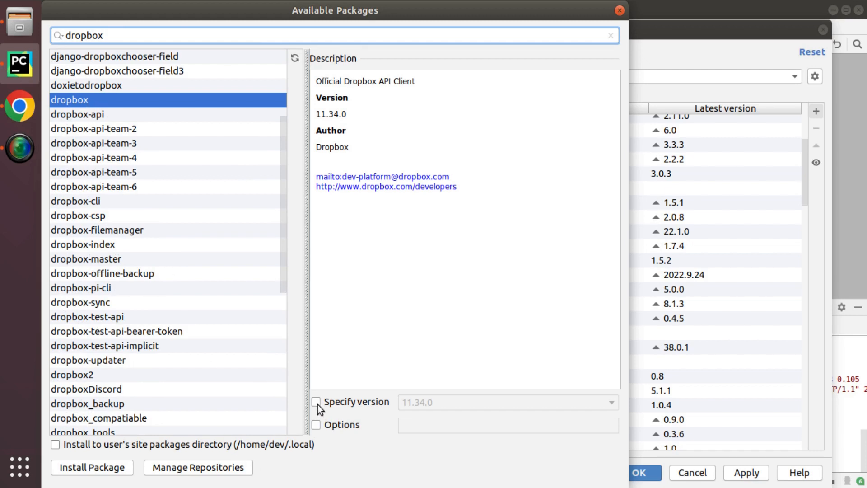
Browse the dropbox versions, then leave Specify version unticked to keep latest 11.34.0
click(316, 401)
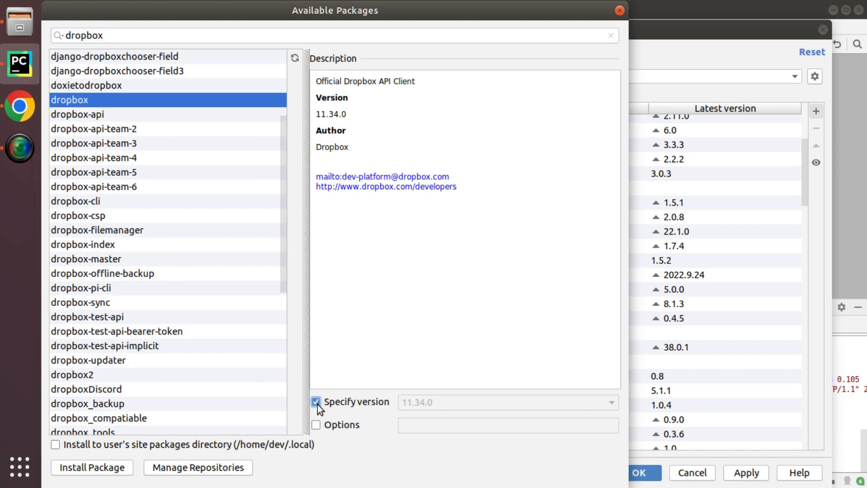
click(608, 402)
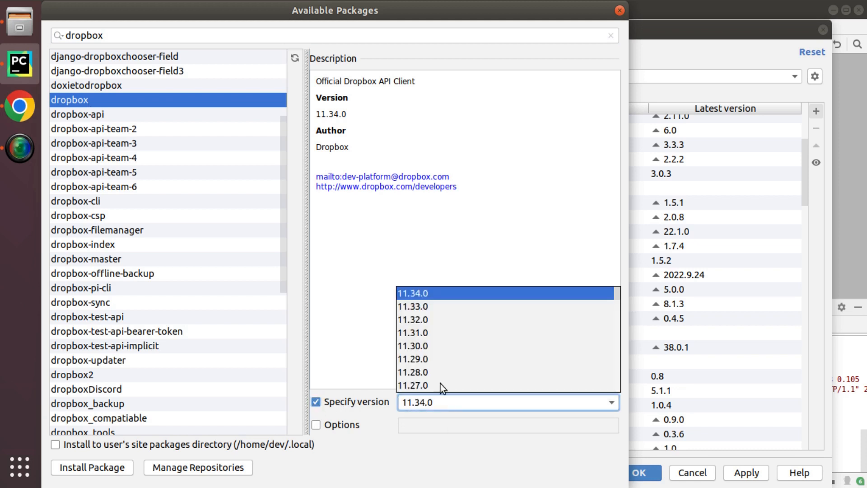
scroll(down, 3)
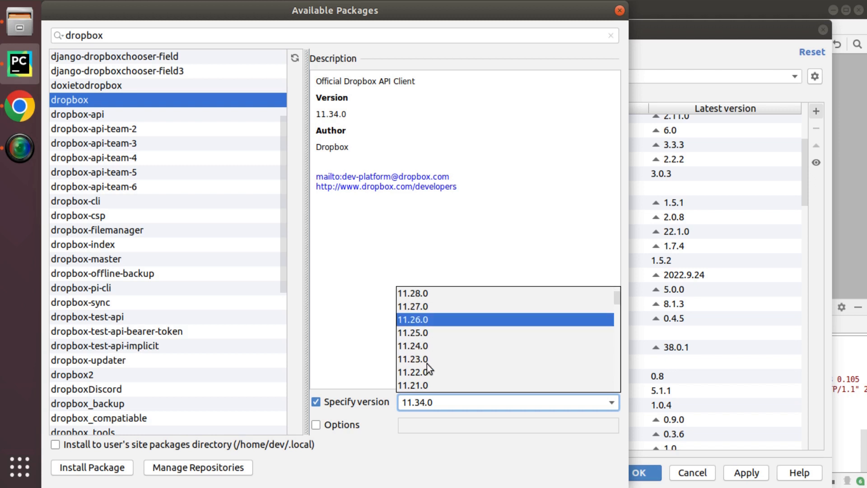
click(316, 402)
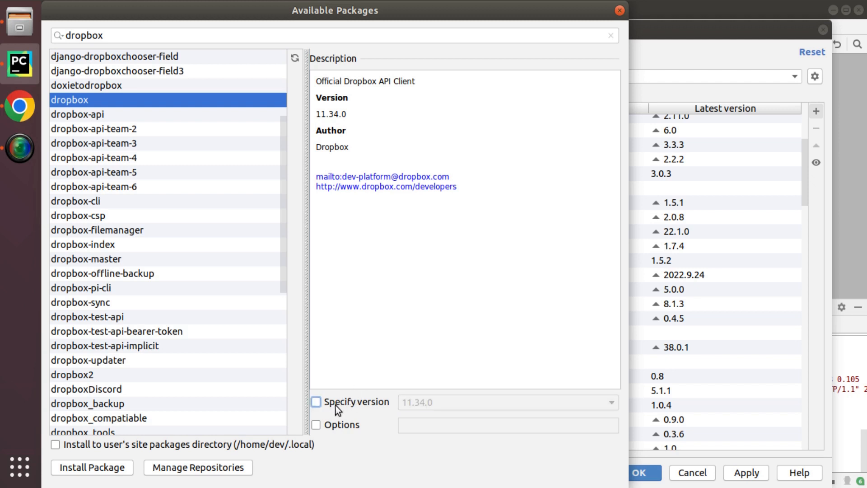
mouse_move(122, 120)
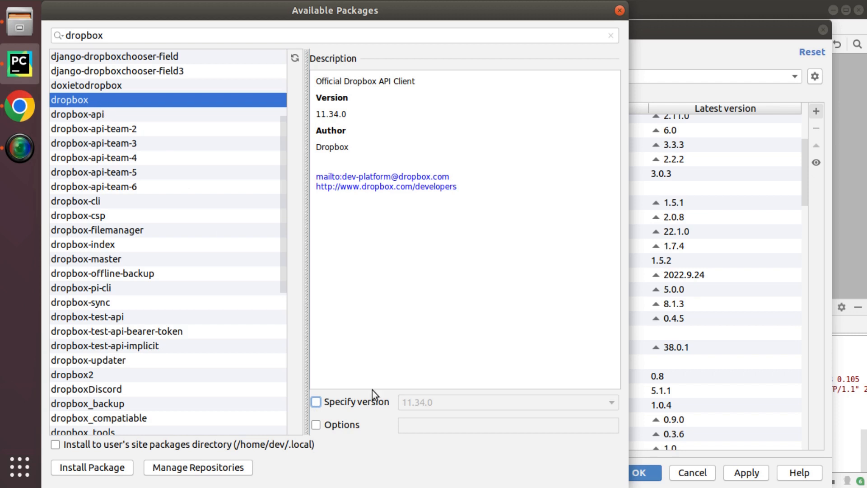
mouse_move(119, 456)
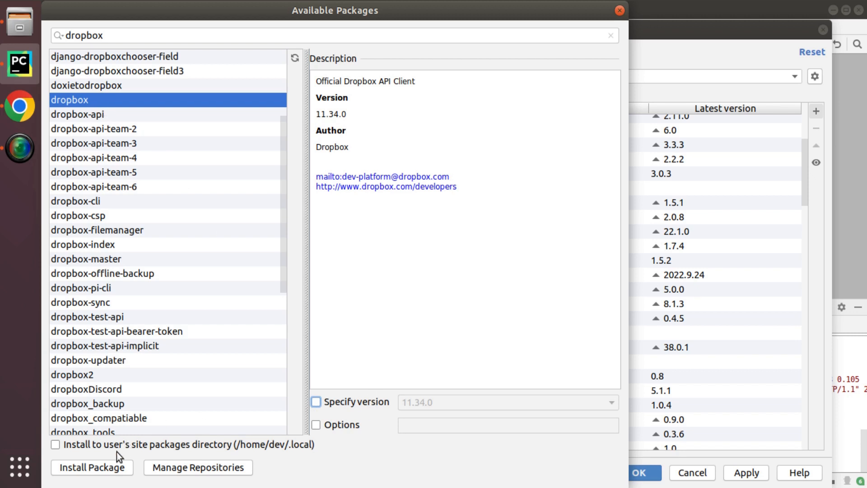
Install the dropbox package and authenticate with the superuser password
click(92, 467)
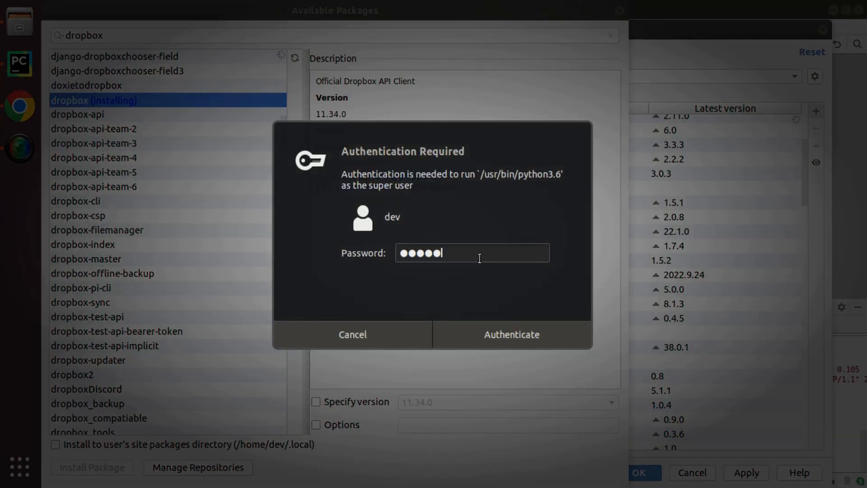
click(511, 334)
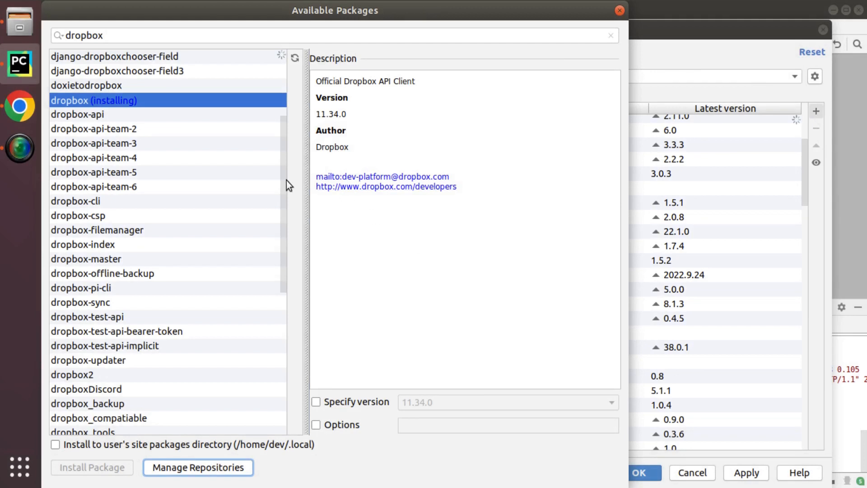
mouse_move(107, 107)
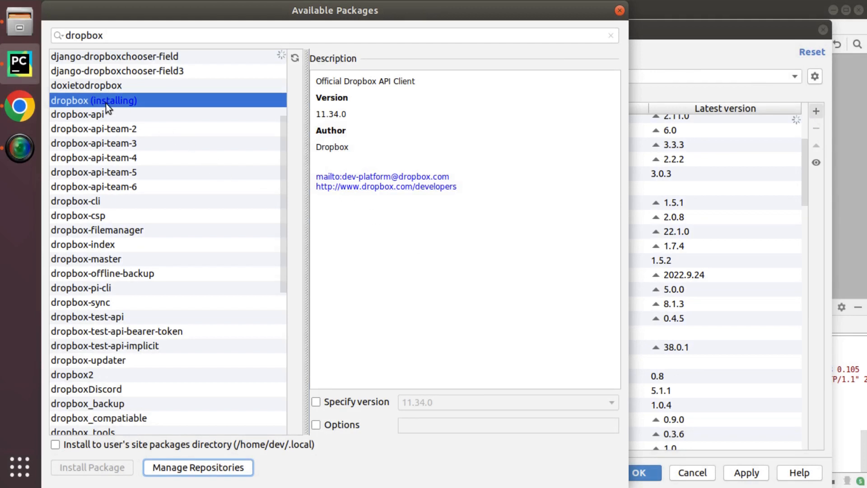
mouse_move(86, 114)
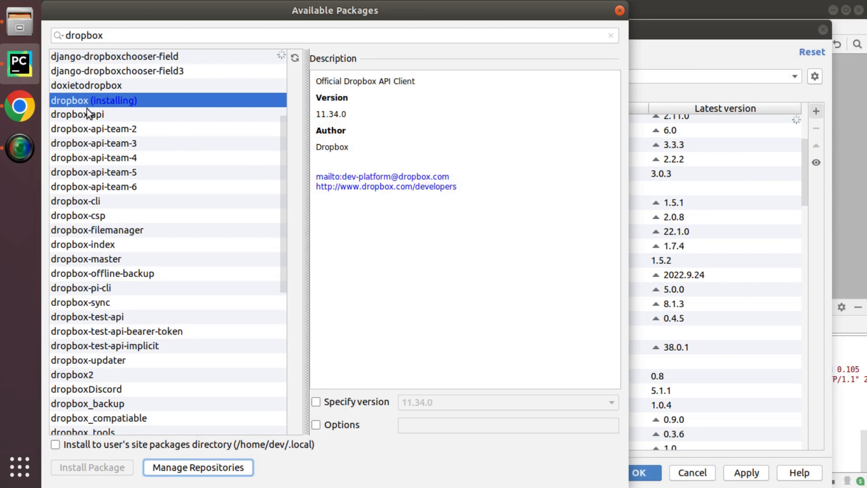
mouse_move(109, 112)
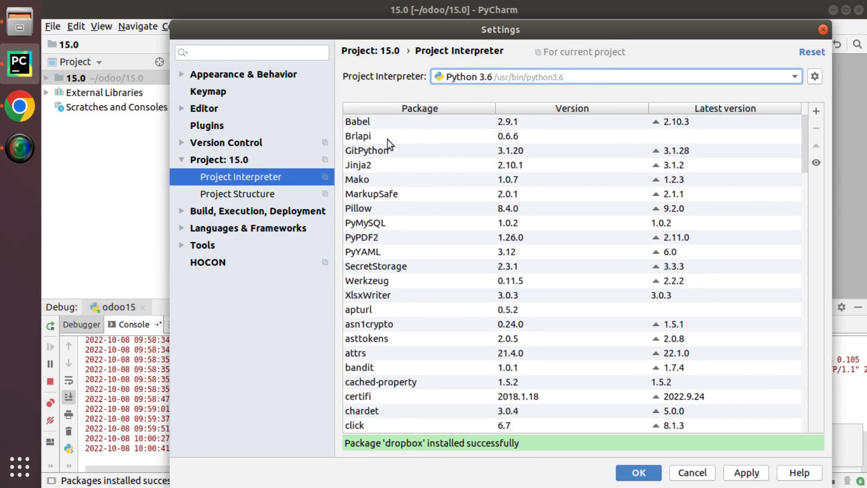
scroll(down, 3)
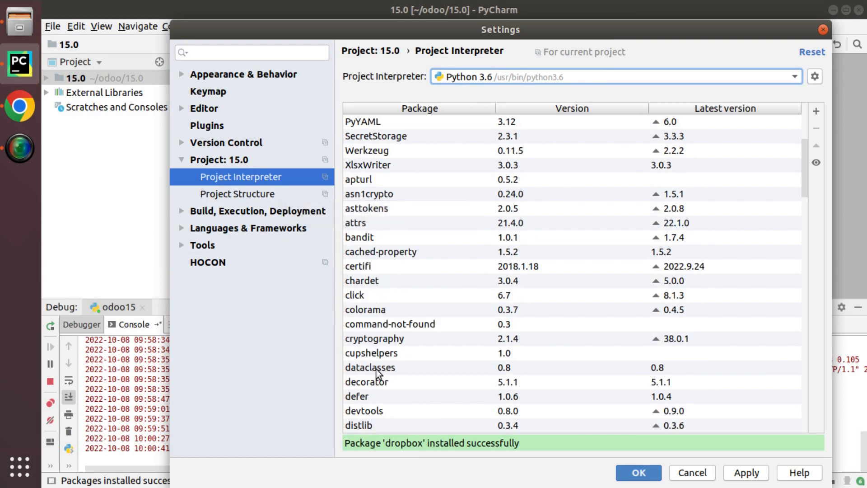
scroll(down, 3)
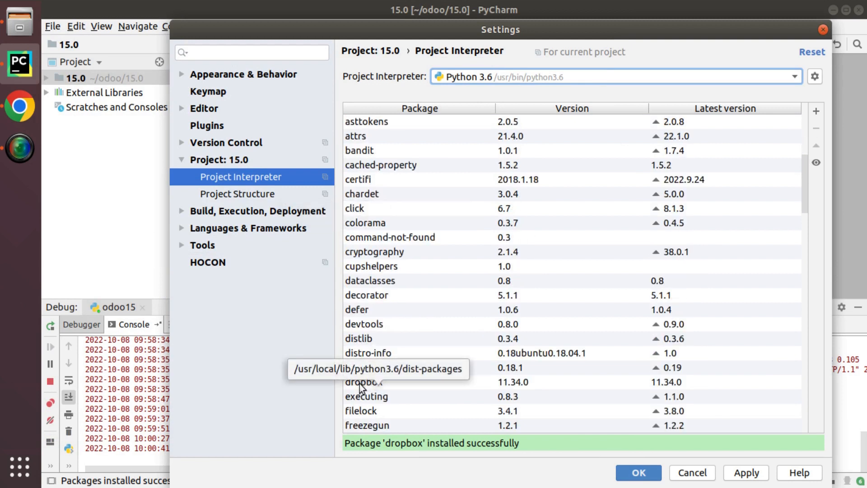
mouse_move(521, 390)
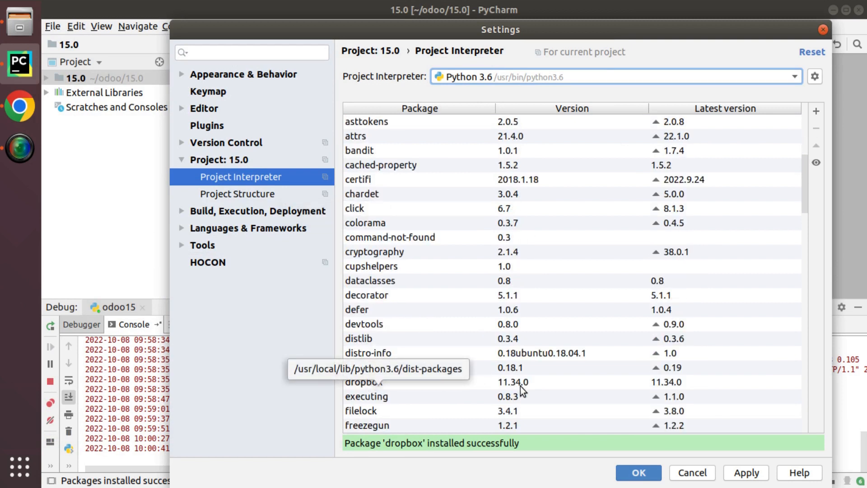
scroll(up, 3)
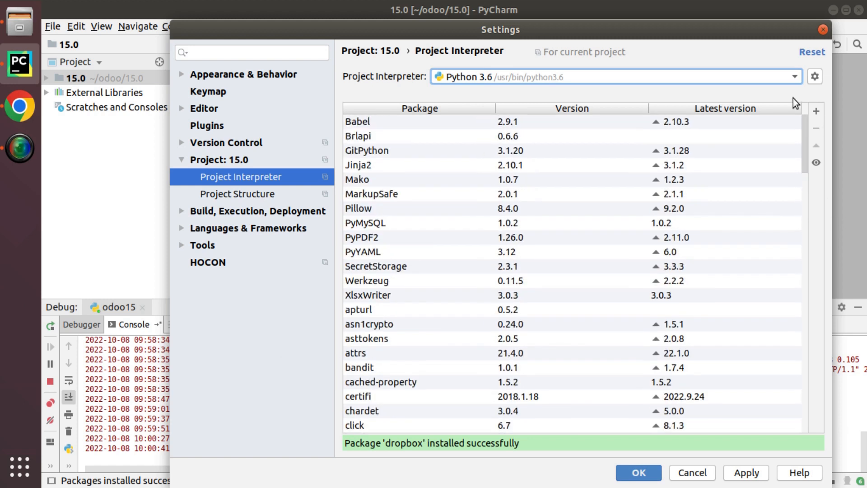